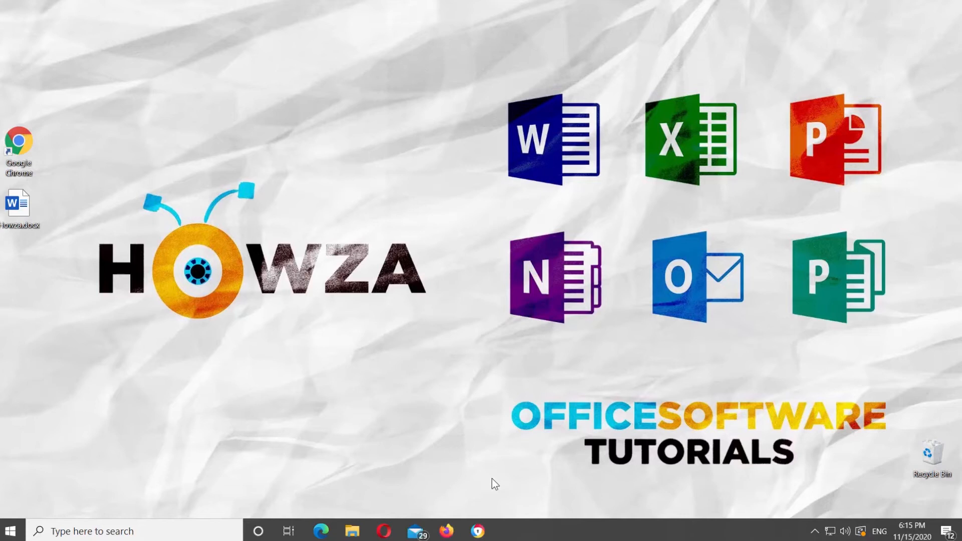
mouse_move(36, 207)
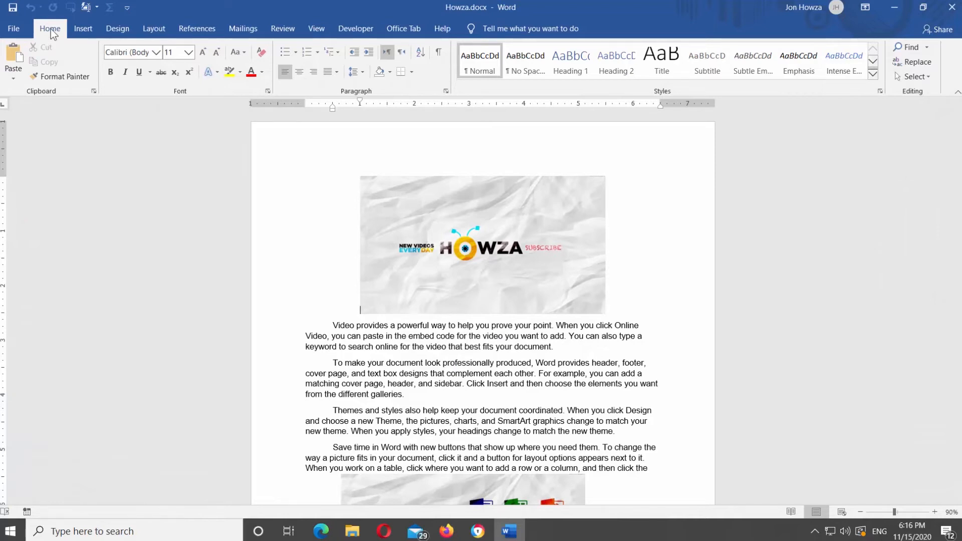
mouse_move(799, 61)
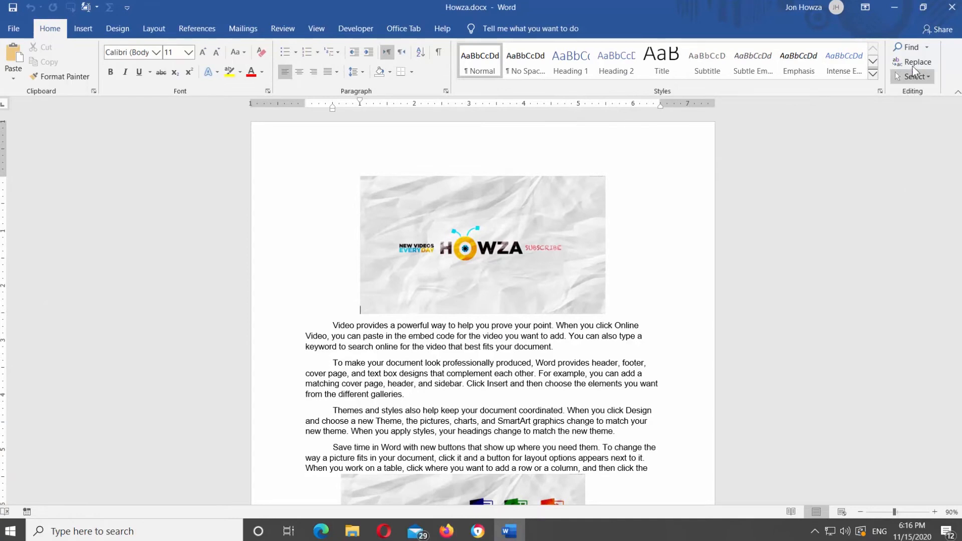
Open Word's Find and Replace dialog on the Howza document.
left_click(916, 62)
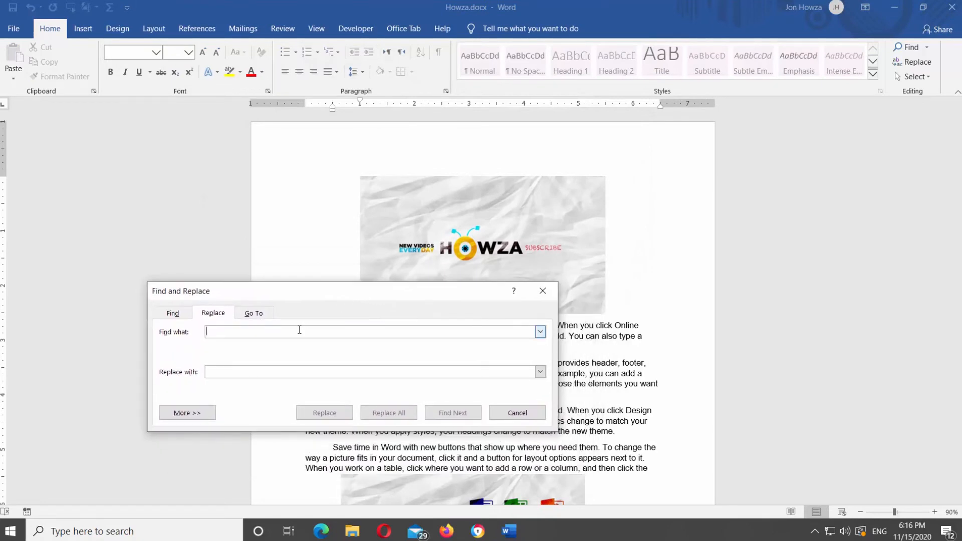
Search for graphics (^g), replacing with 'How to remove all images in a MS Word document', and find the first picture.
type("^")
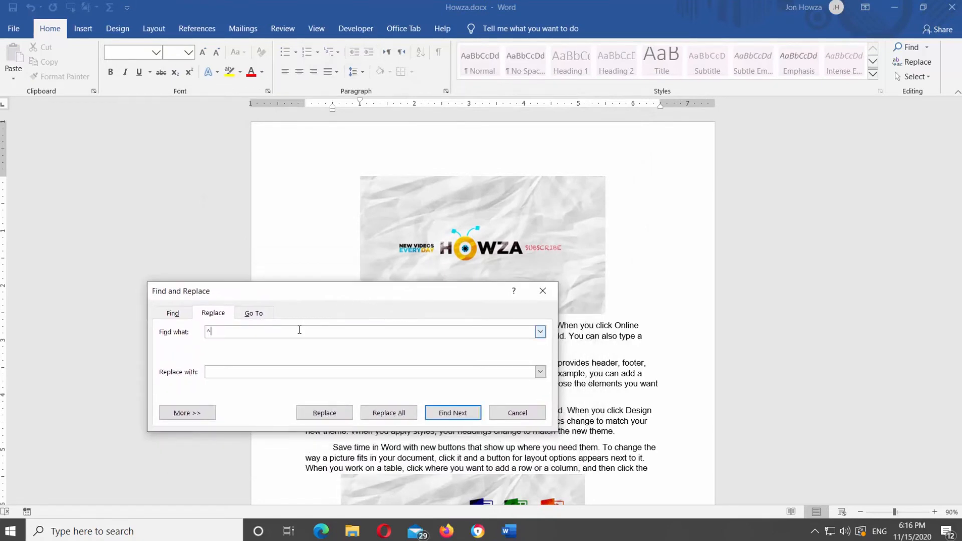
type("g")
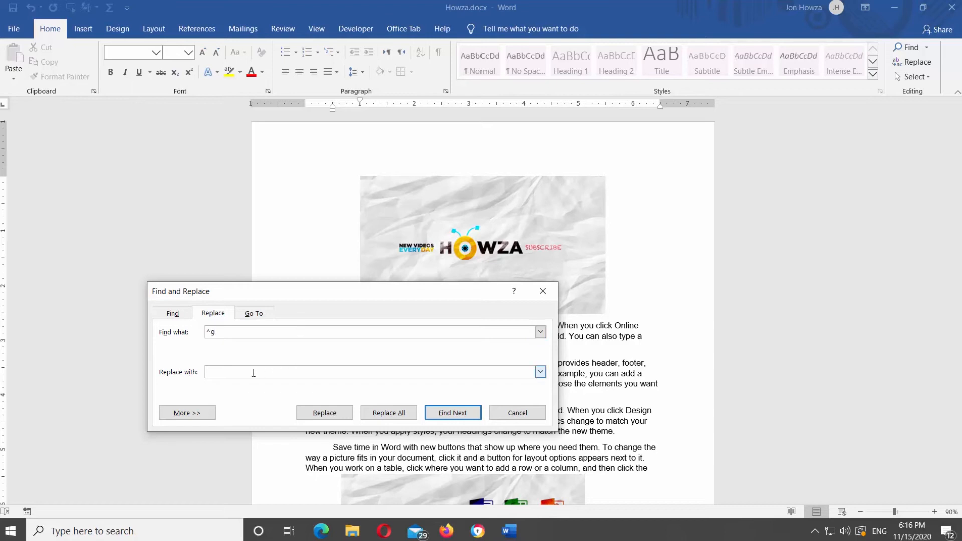
type("How to remove all images in a MS Word document")
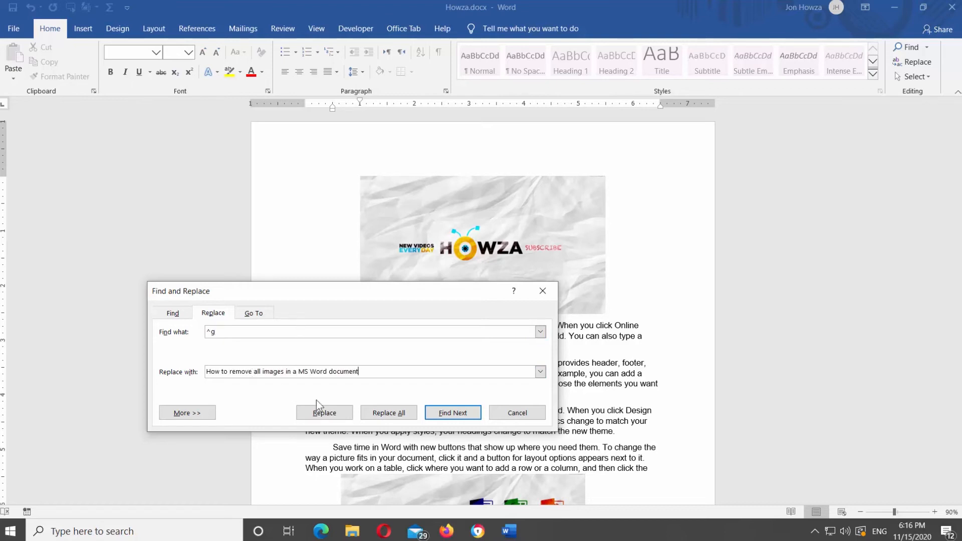
left_click(324, 413)
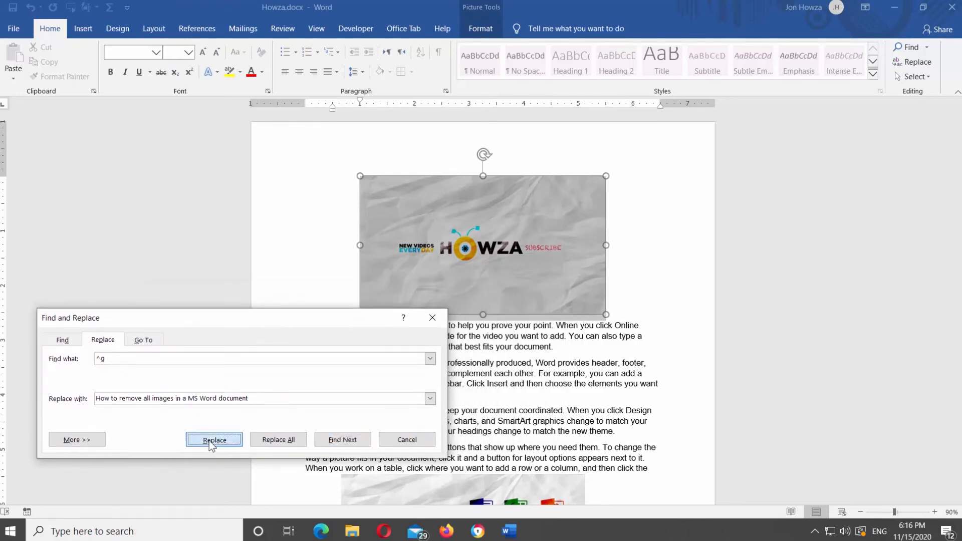
Replace all pictures with the sentence and close the Find and Replace dialog.
left_click(213, 439)
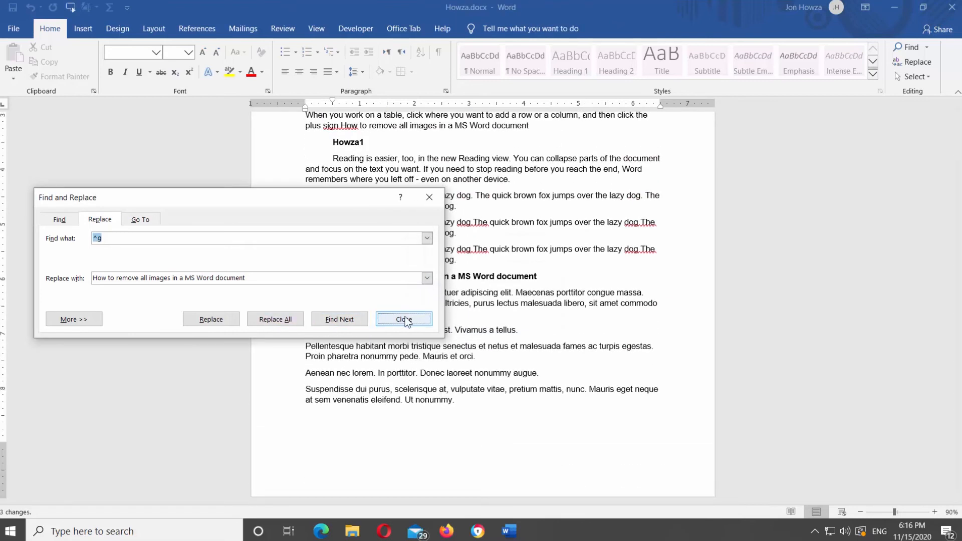
left_click(403, 319)
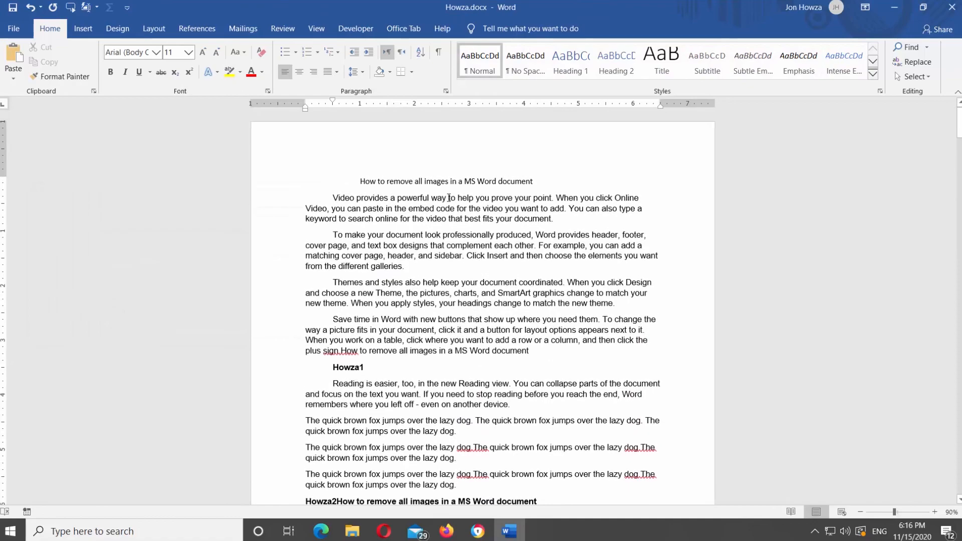